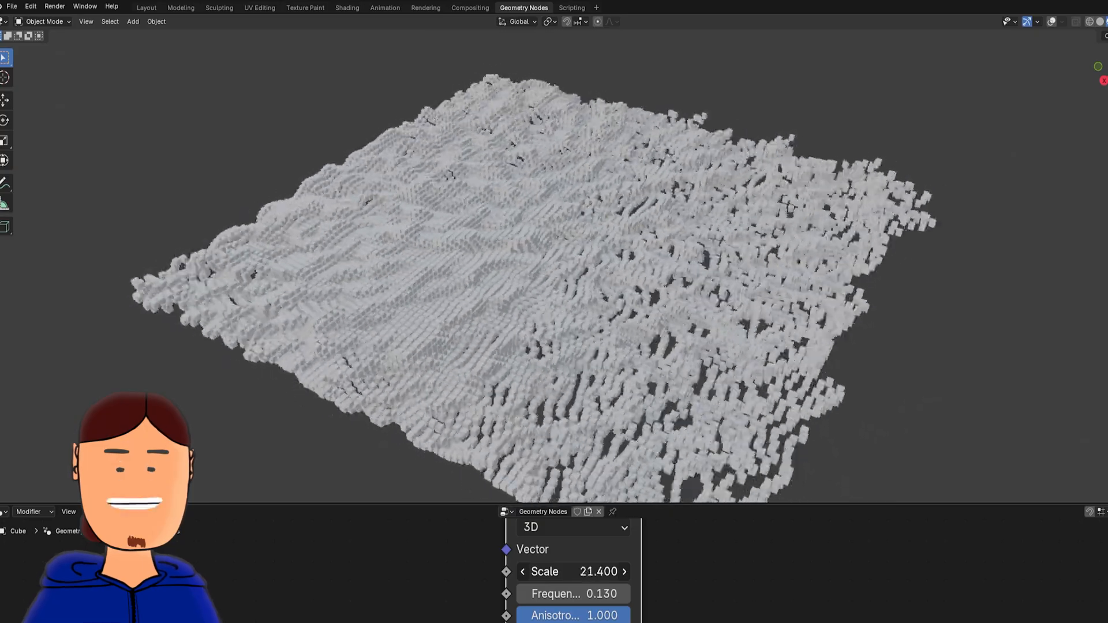
Step: Adjust node values on the two-Gabor Smooth Maximum and Subtract setup driving the copper sphere's bump
left_click_drag(573, 571, 622, 571)
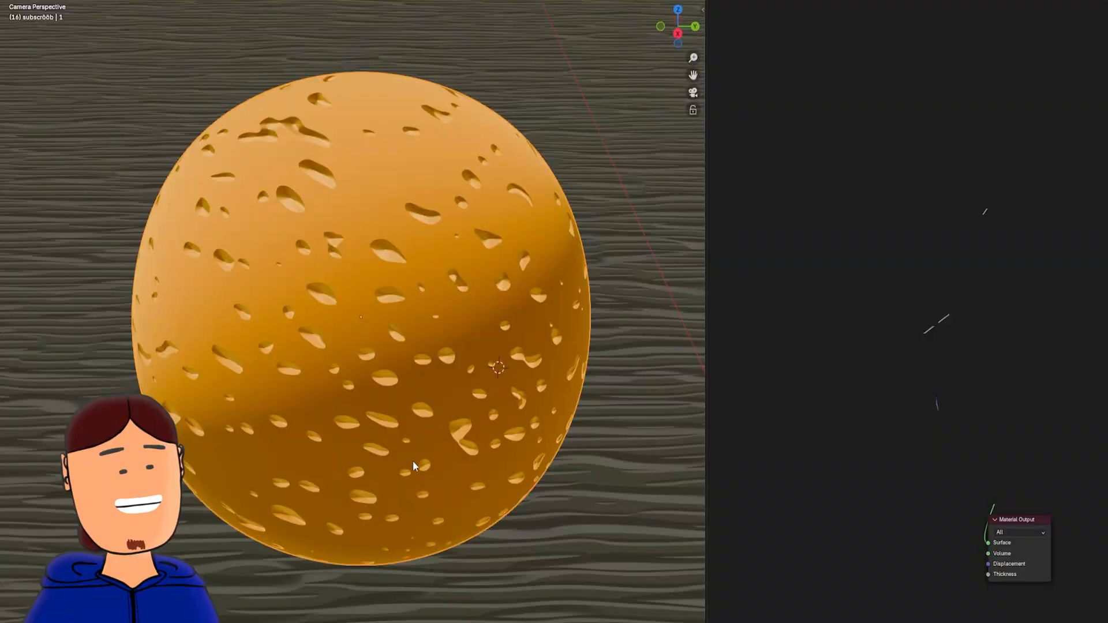
mouse_move(553, 289)
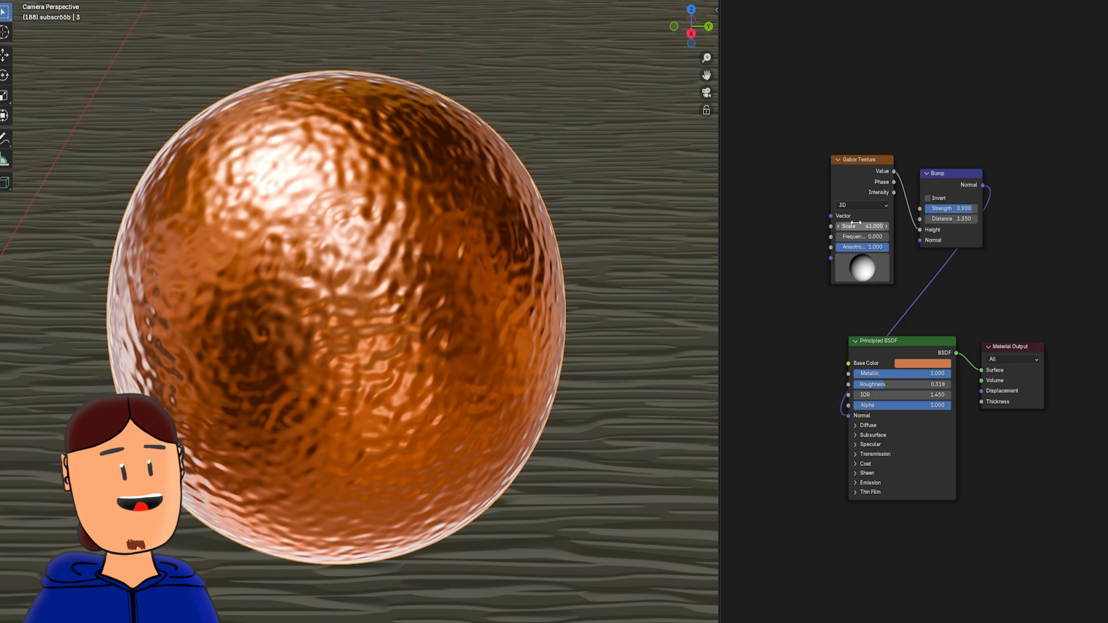
left_click_drag(862, 225, 904, 225)
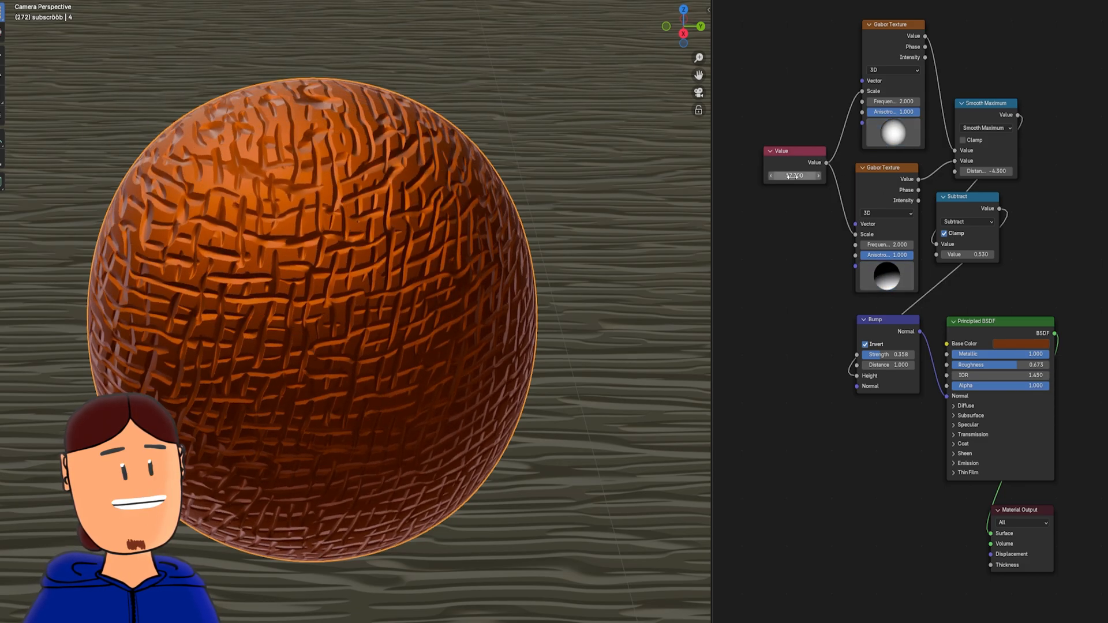
left_click_drag(886, 244, 898, 245)
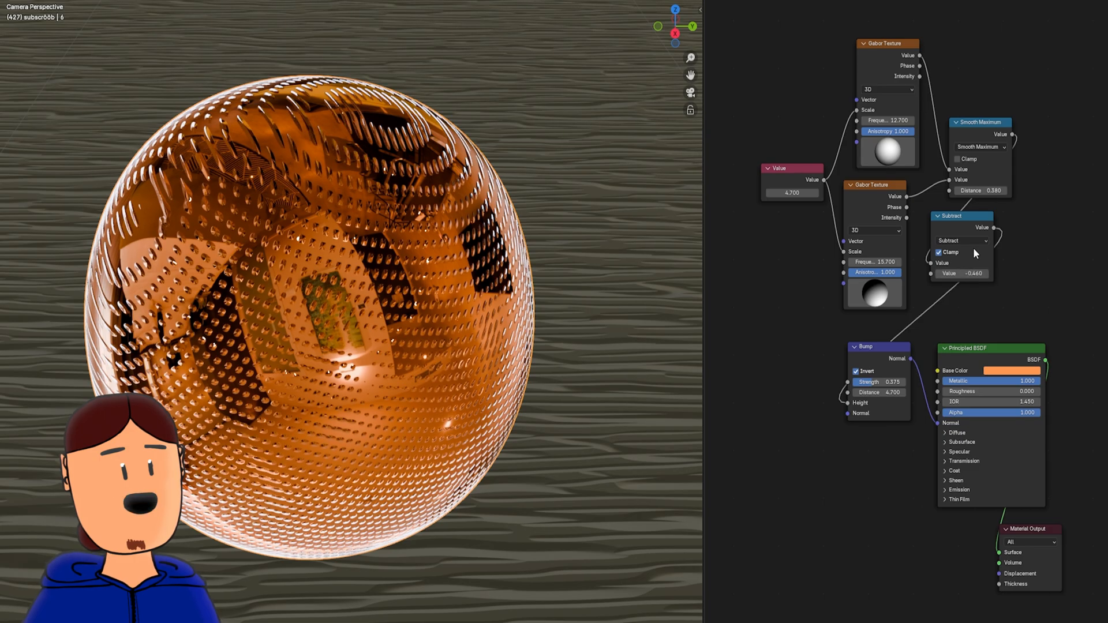
Step: Tweak the Gabor node settings behind the cream sphere's soft orange blotches
left_click_drag(981, 190, 958, 190)
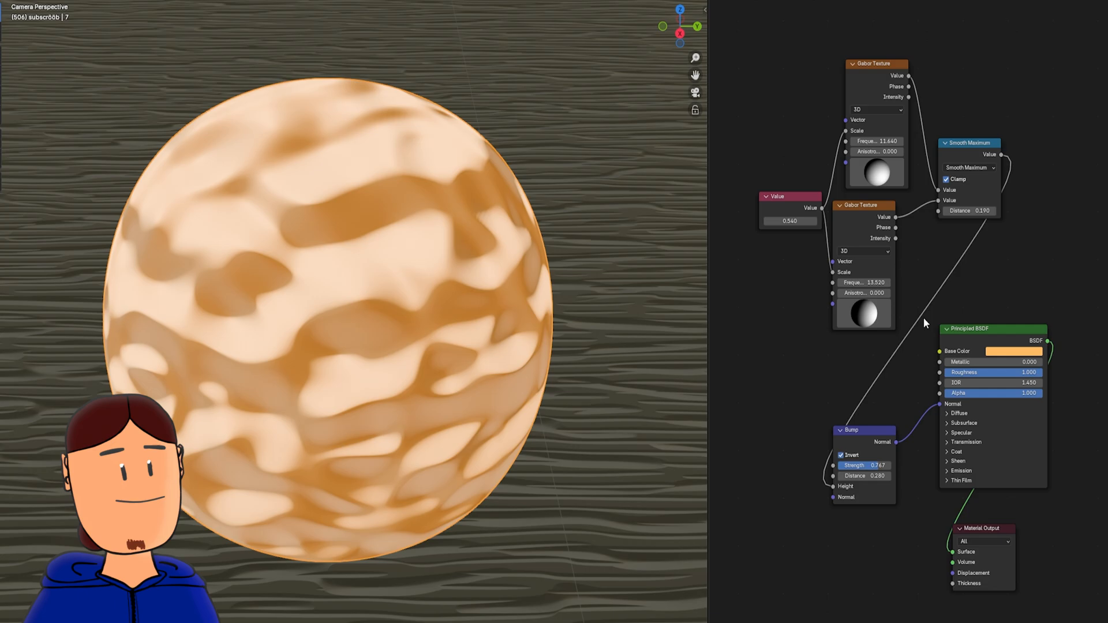
left_click(968, 210)
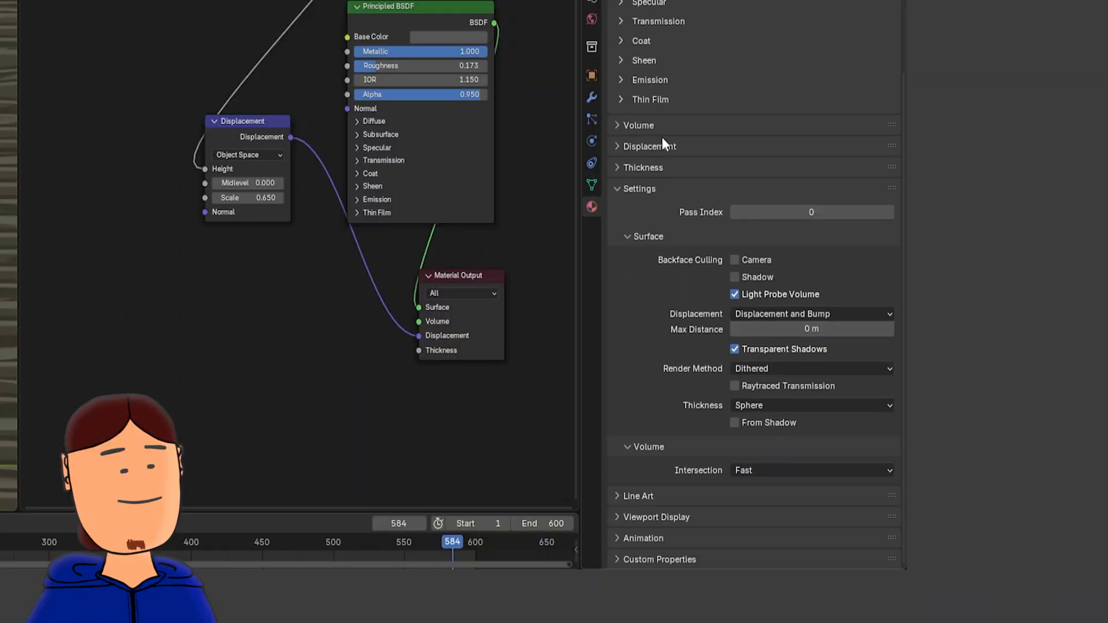
Step: Set the material's Surface Displacement to Displacement and Bump
left_click(810, 314)
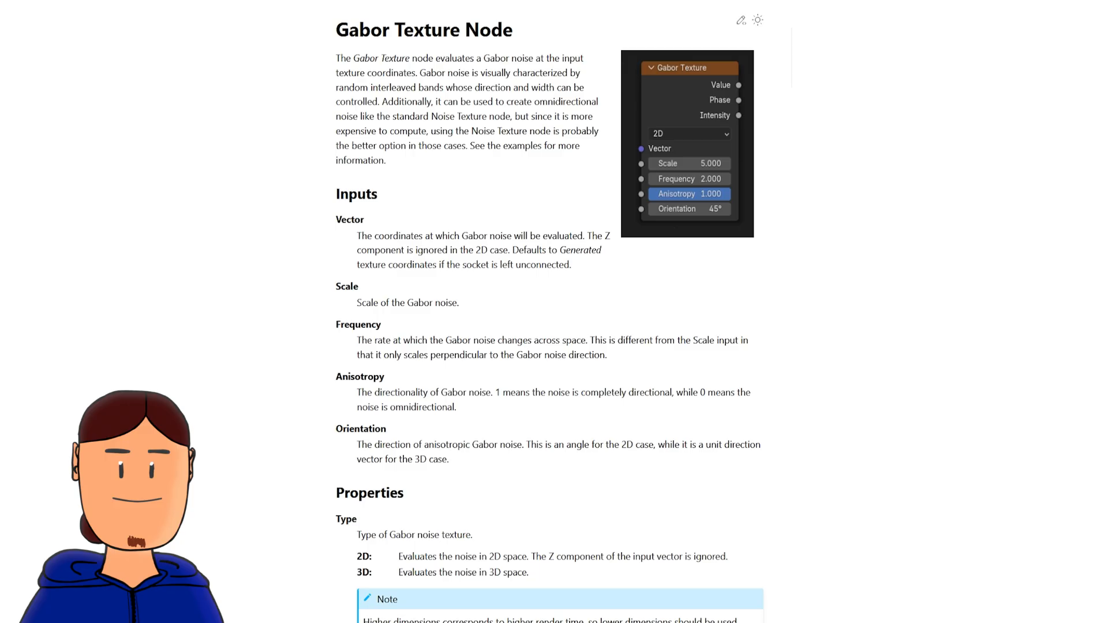
Step: Scroll the Gabor Texture Node manual page down to its Outputs section
scroll("down", 3)
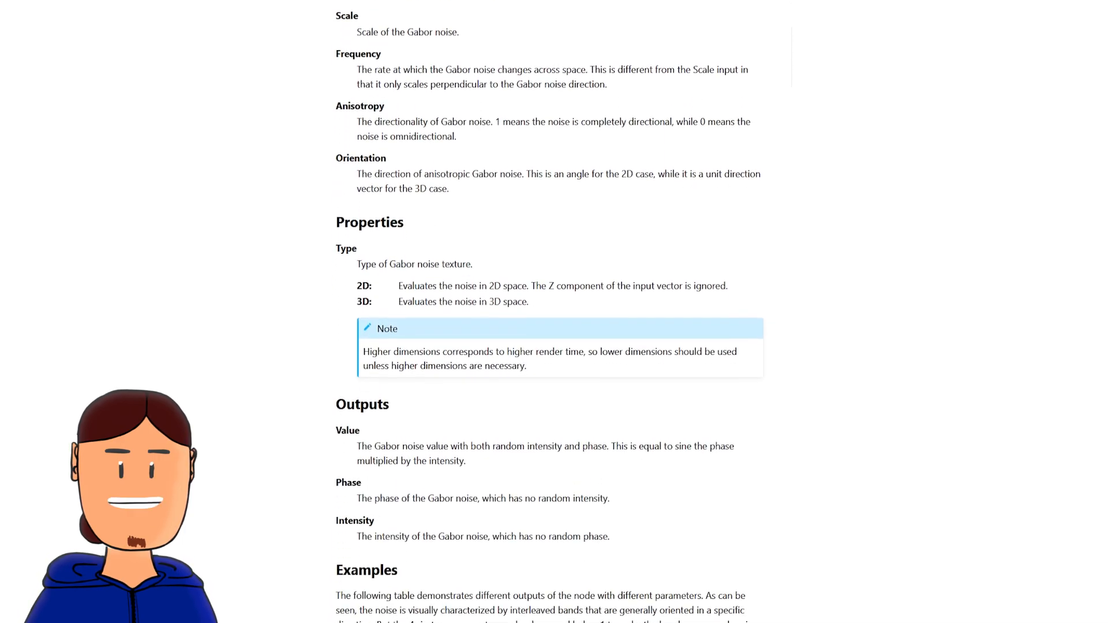